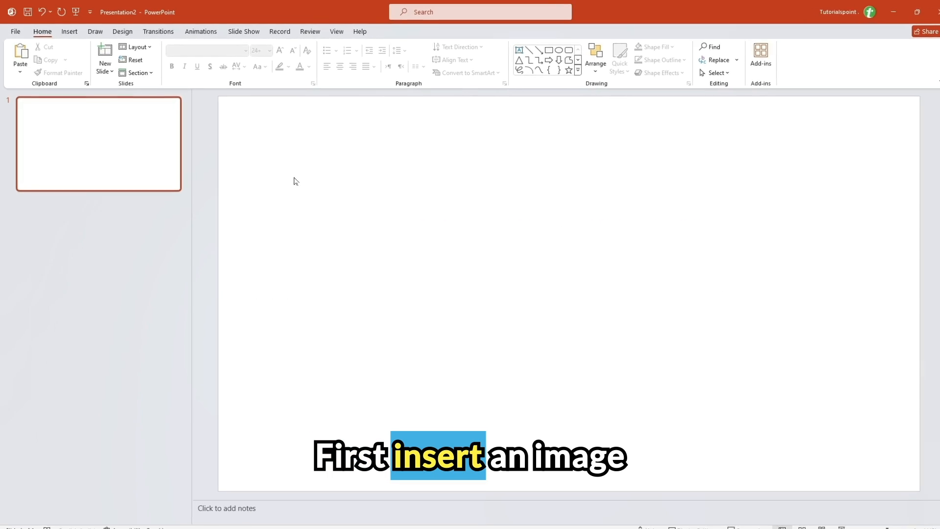
Insert rome.jpg from this device so the night Rome photo fills the slide
{"action": "left_click", "coordinate": [123, 90]}
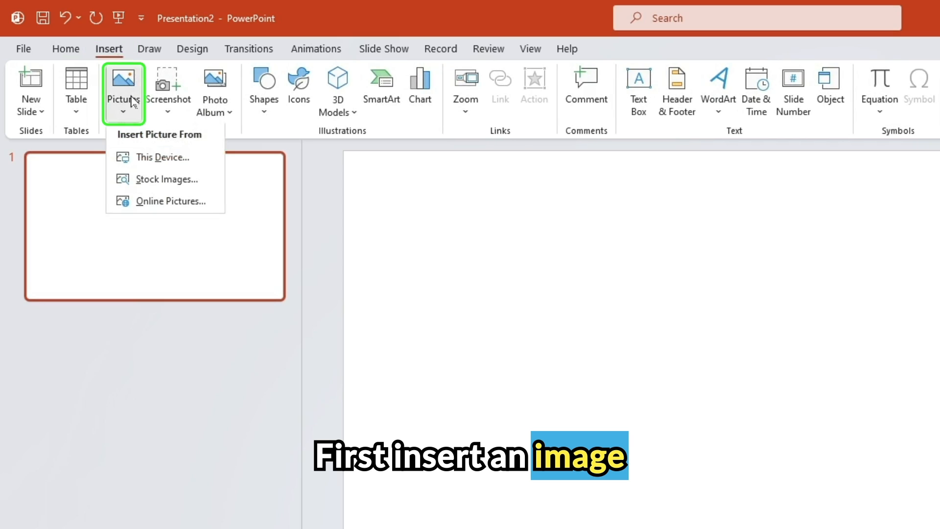
{"action": "left_click", "coordinate": [163, 157]}
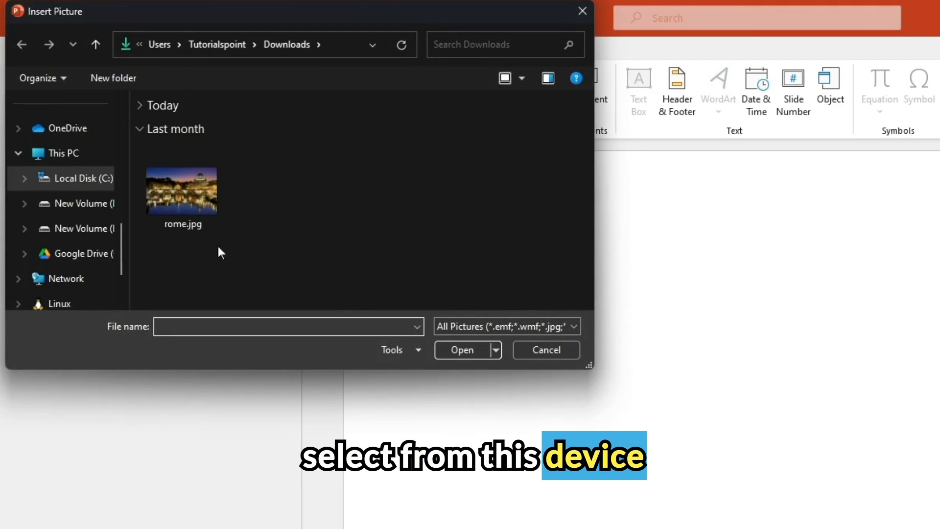
{"action": "double_click", "coordinate": [181, 190]}
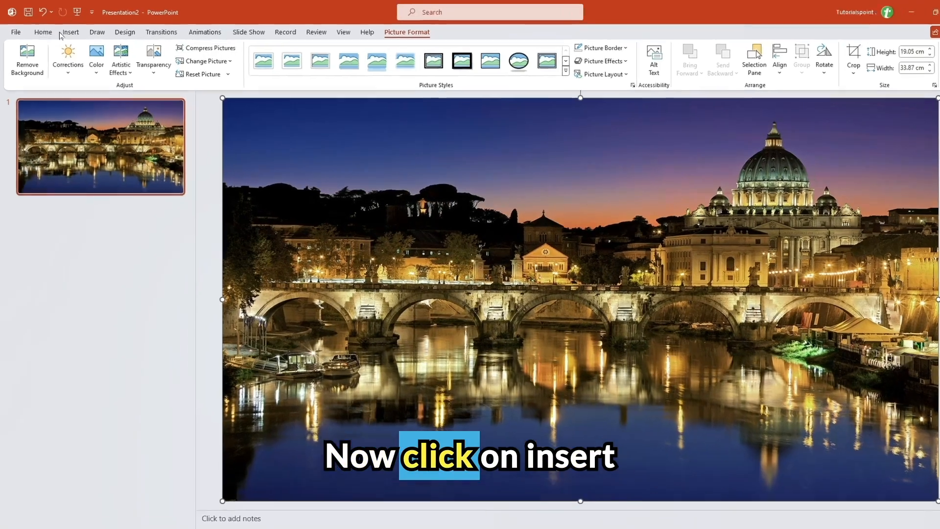
Cover the photo's left half with a white, outline-free rectangle
{"action": "left_click", "coordinate": [69, 31]}
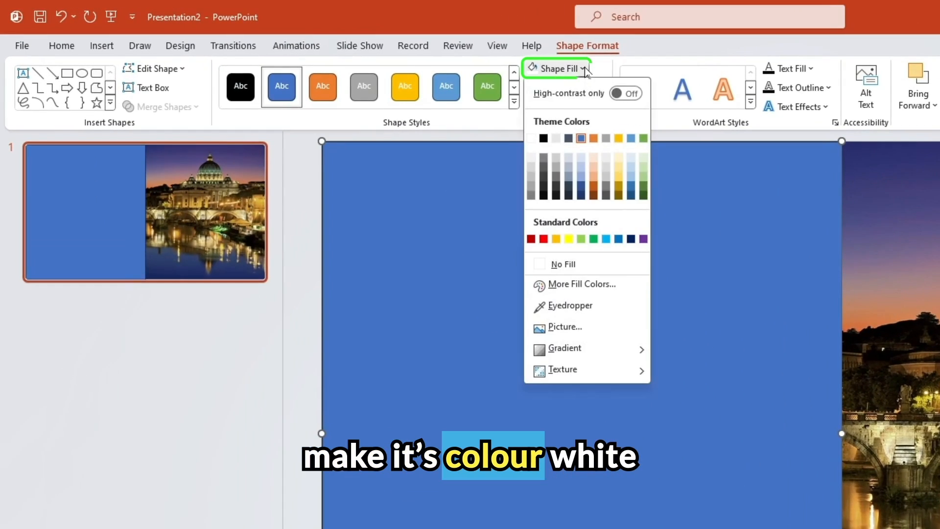
{"action": "left_click", "coordinate": [556, 138]}
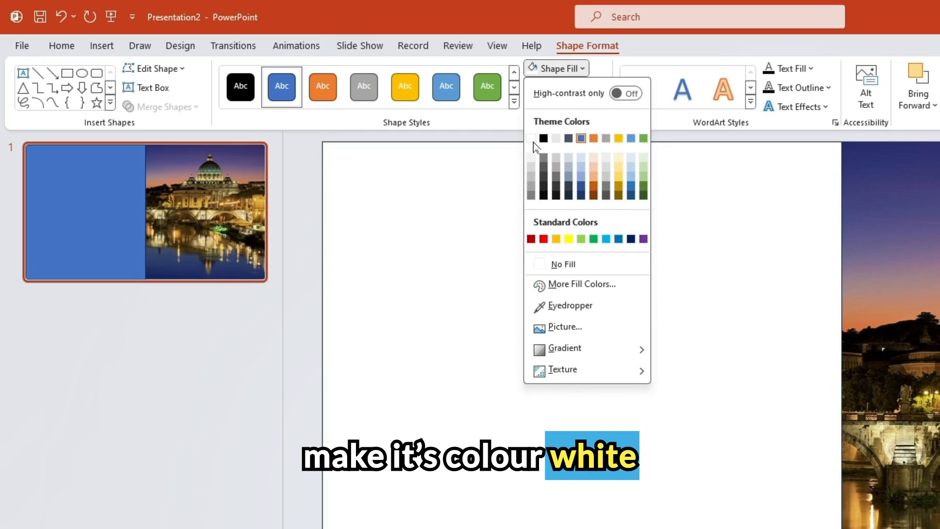
{"action": "left_click", "coordinate": [556, 138]}
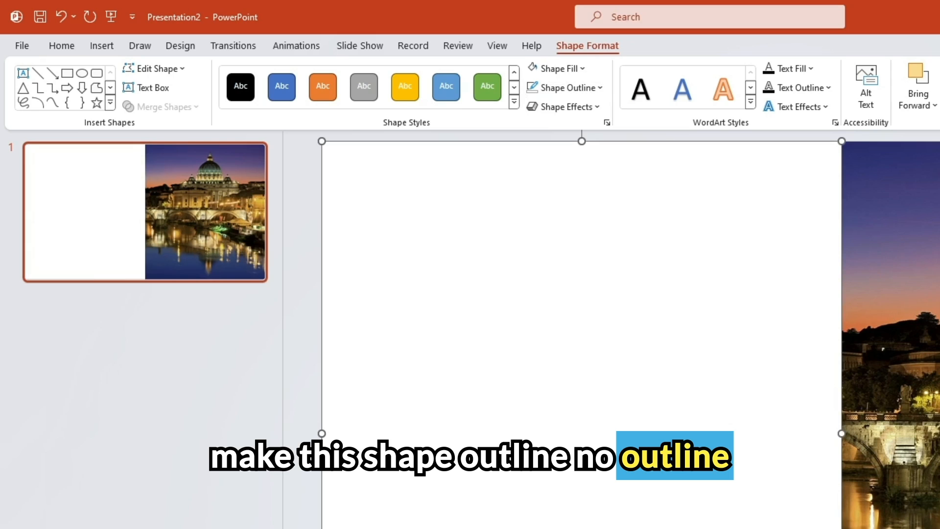
{"action": "mouse_move", "coordinate": [481, 359]}
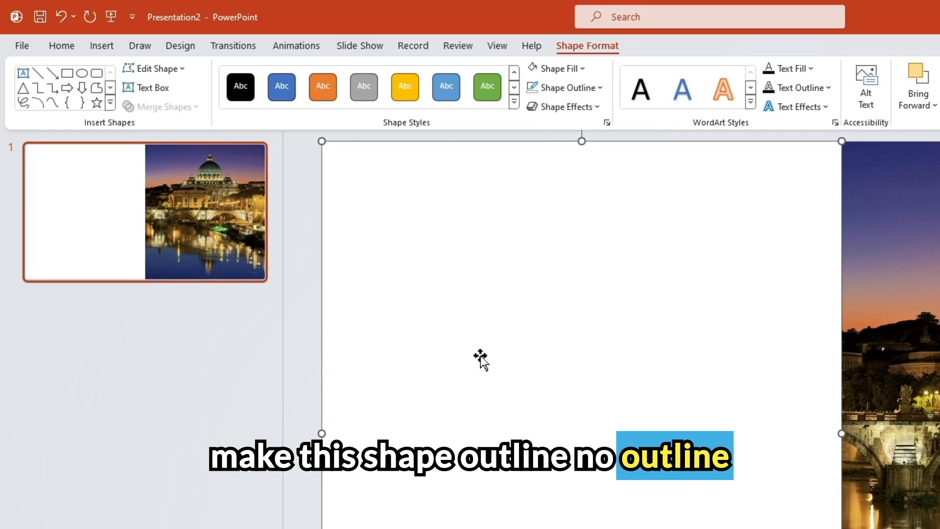
Add a text box on the white half reading 'ROME' and 'ITALY' on two lines
{"action": "left_click", "coordinate": [101, 45]}
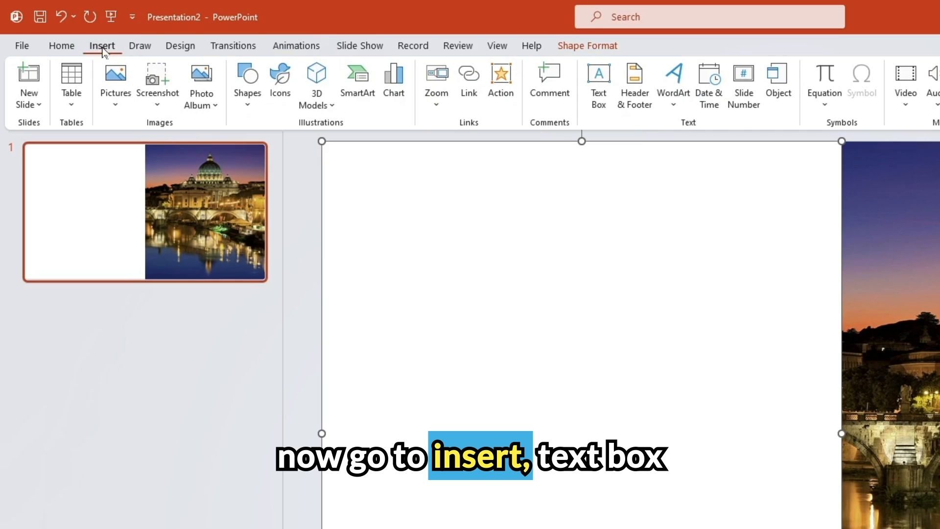
{"action": "left_click", "coordinate": [502, 81]}
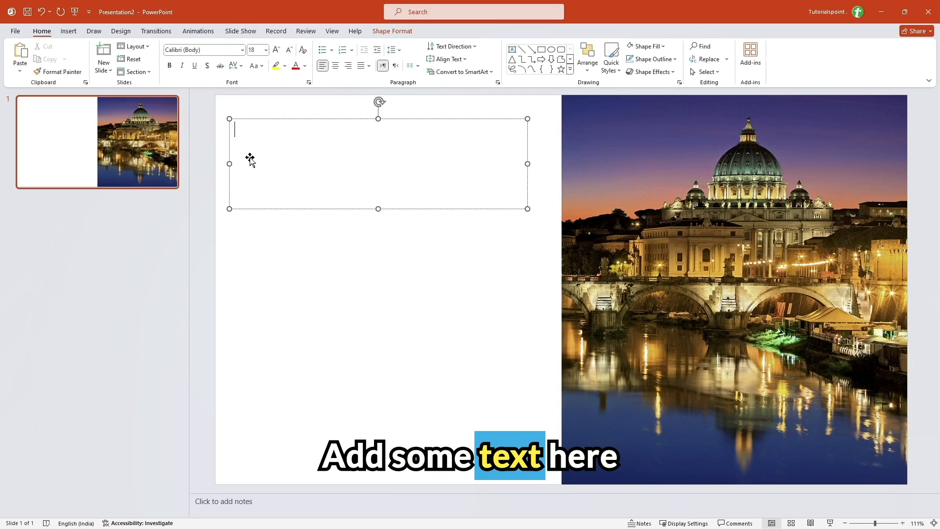
{"action": "type", "text": "R"}
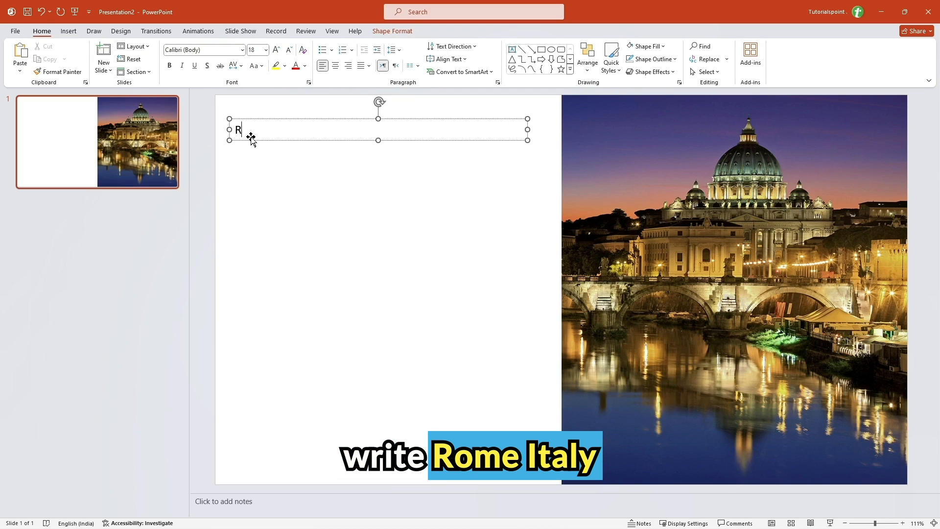
{"action": "type", "text": "OME"}
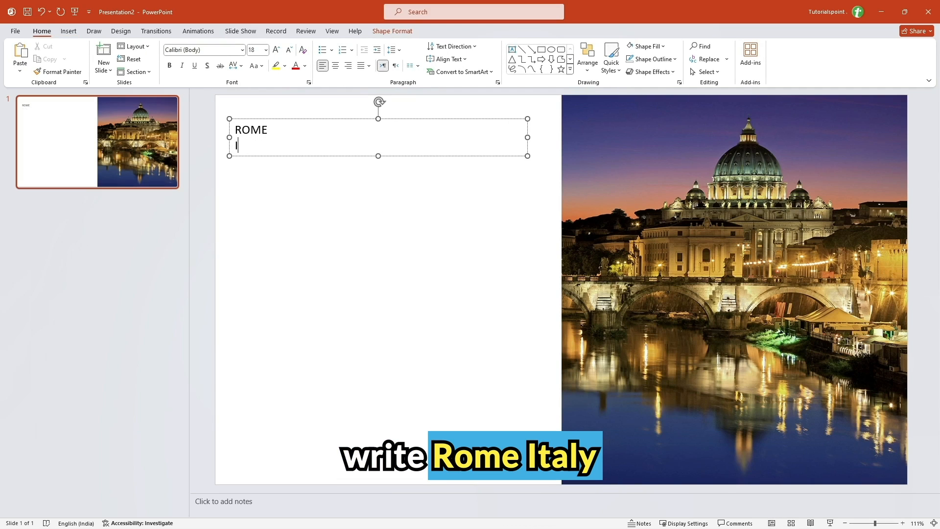
{"action": "type", "text": "ITALY"}
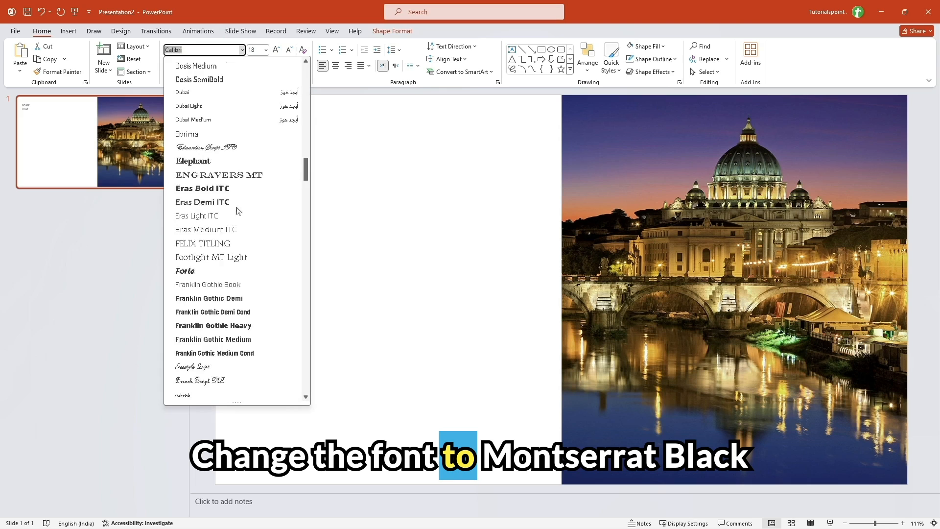
Format the ROME ITALY title in Montserrat Black at size 140
{"action": "scroll", "scroll_direction": "down", "scroll_amount": 3}
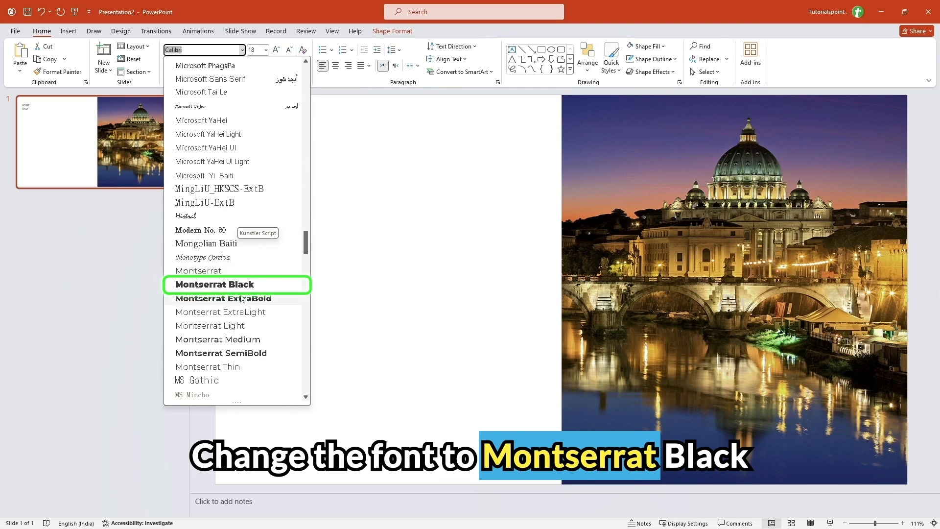
{"action": "left_click", "coordinate": [211, 284]}
{"action": "type", "text": "140"}
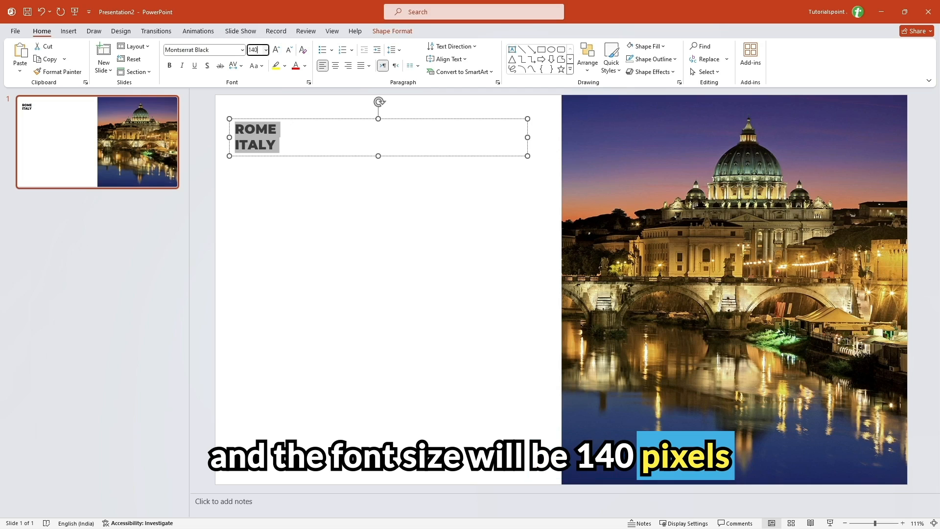
{"action": "key", "text": "Return"}
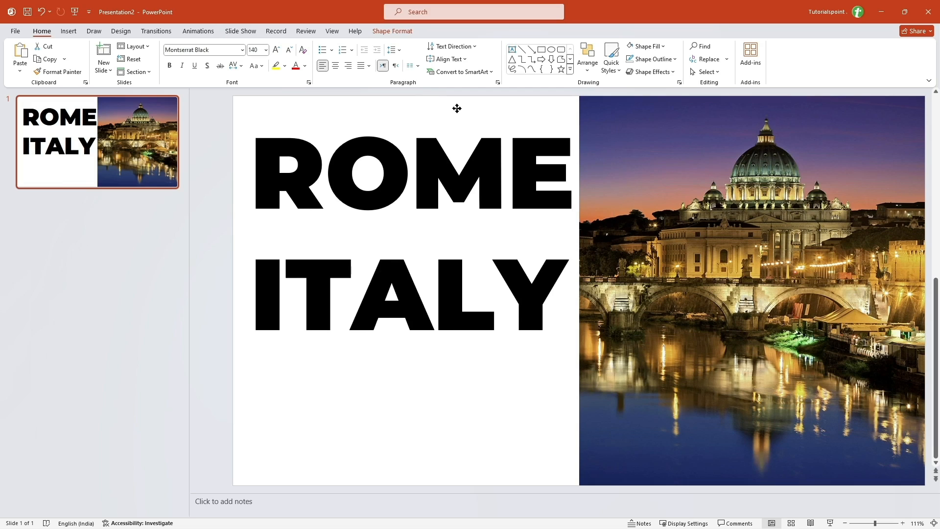
{"action": "left_click", "coordinate": [413, 240]}
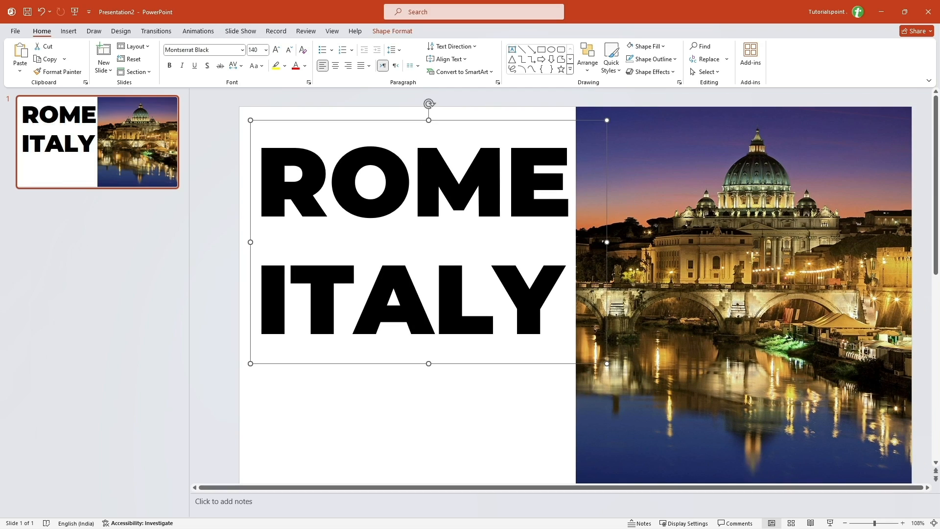
{"action": "mouse_move", "coordinate": [336, 388]}
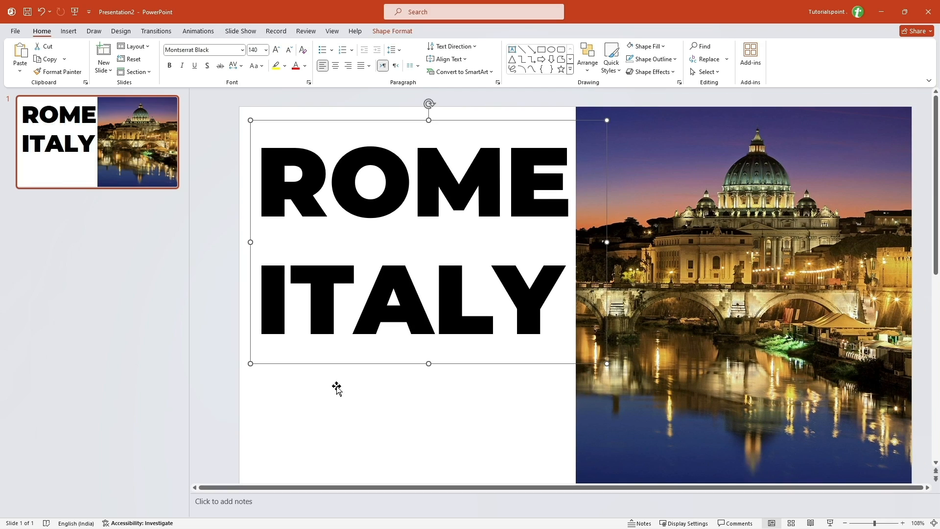
{"action": "left_click", "coordinate": [211, 400]}
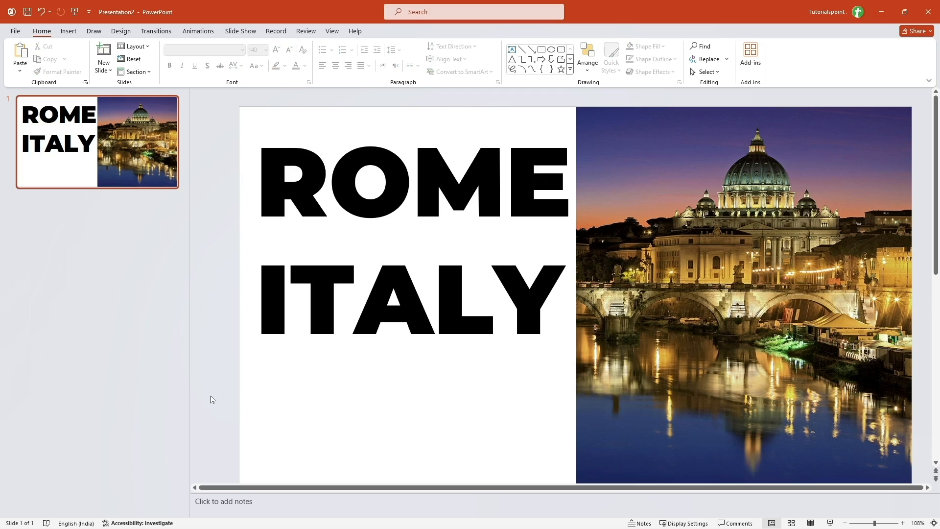
Combine the white rectangle and title with Merge Shapes to cut out the letters
{"action": "key", "text": "shift"}
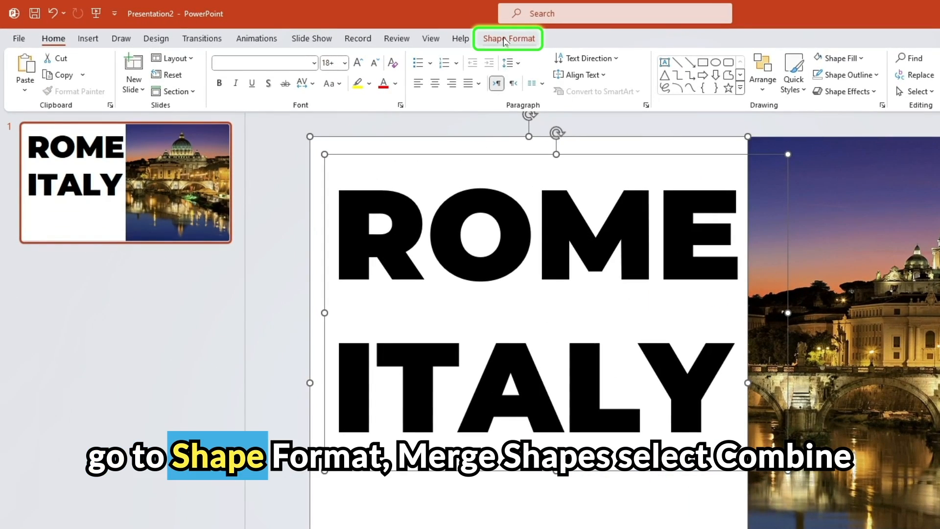
{"action": "left_click", "coordinate": [142, 92]}
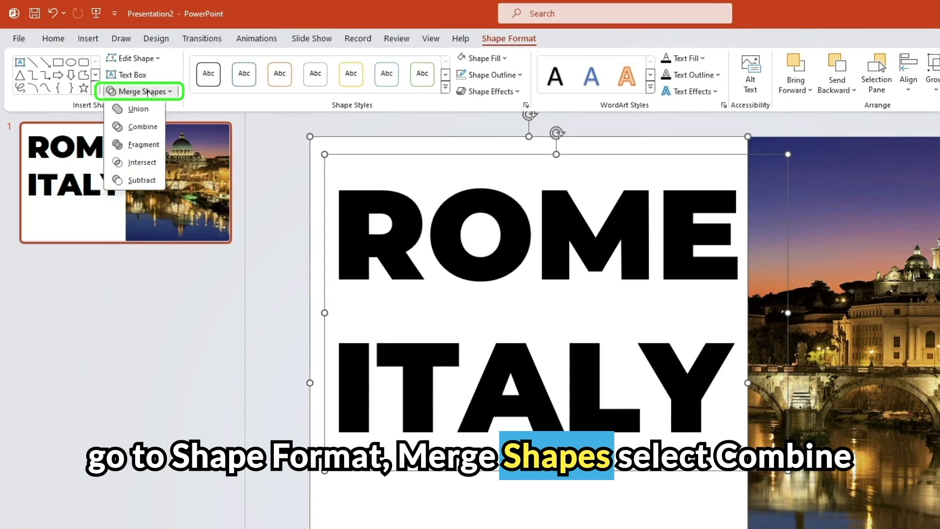
{"action": "left_click", "coordinate": [142, 127]}
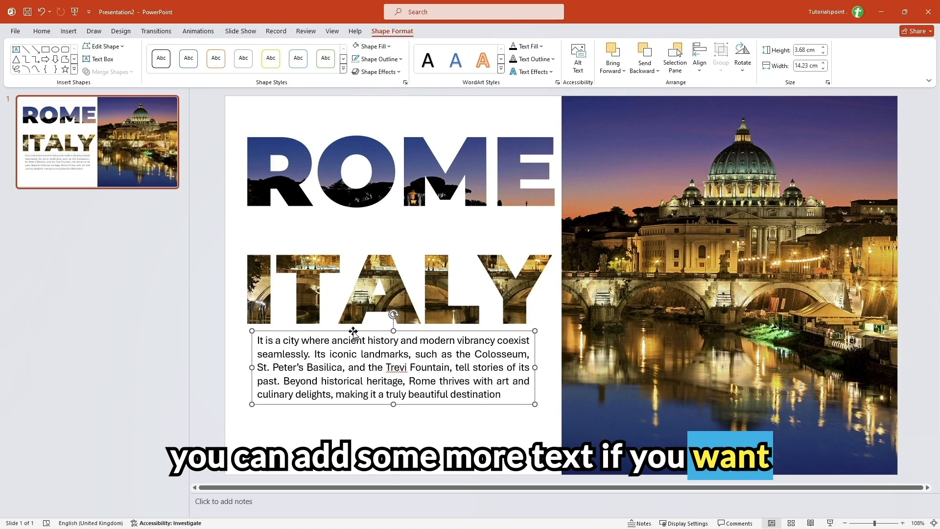
{"action": "mouse_move", "coordinate": [380, 290]}
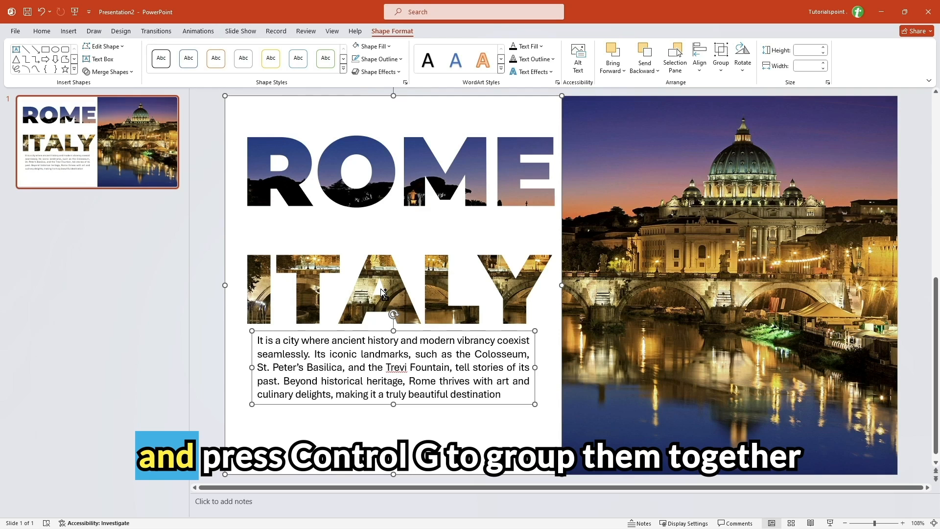
Group the cut-out title and the Rome paragraph with Ctrl+G
{"action": "key", "text": "ctrl+g"}
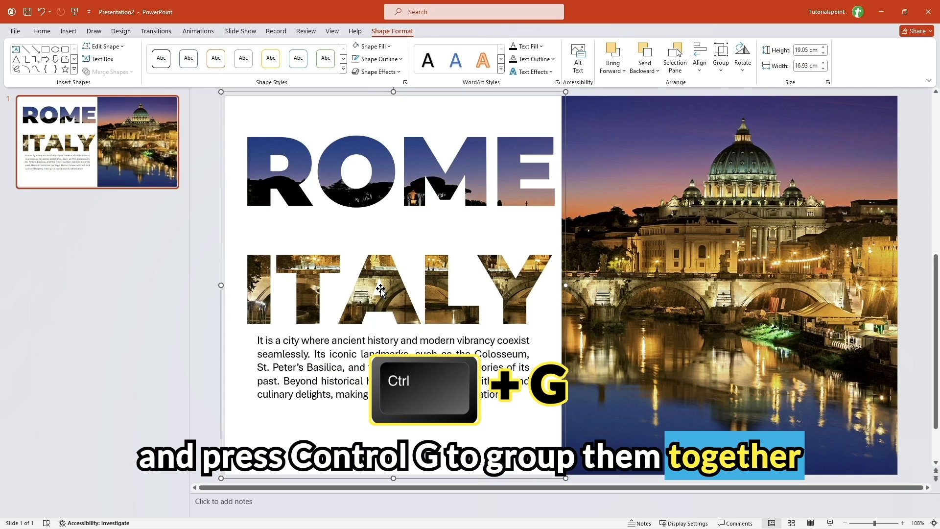
{"action": "key", "text": "ctrl+g"}
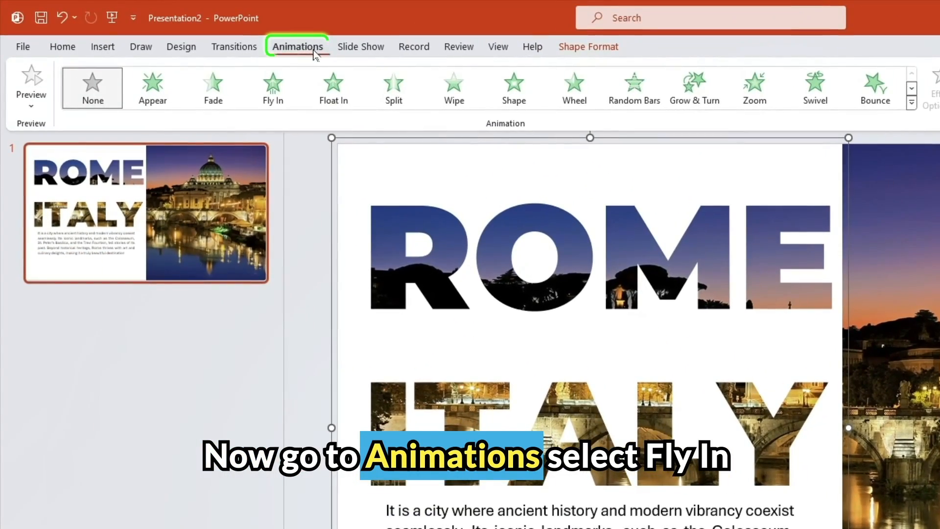
Apply a Fly In animation from the left to the grouped object
{"action": "left_click", "coordinate": [273, 88]}
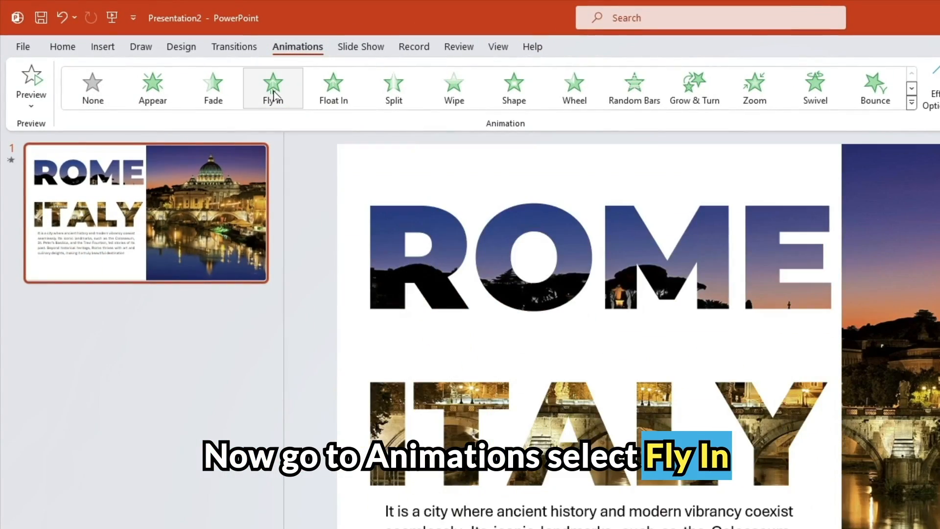
{"action": "left_click", "coordinate": [573, 83]}
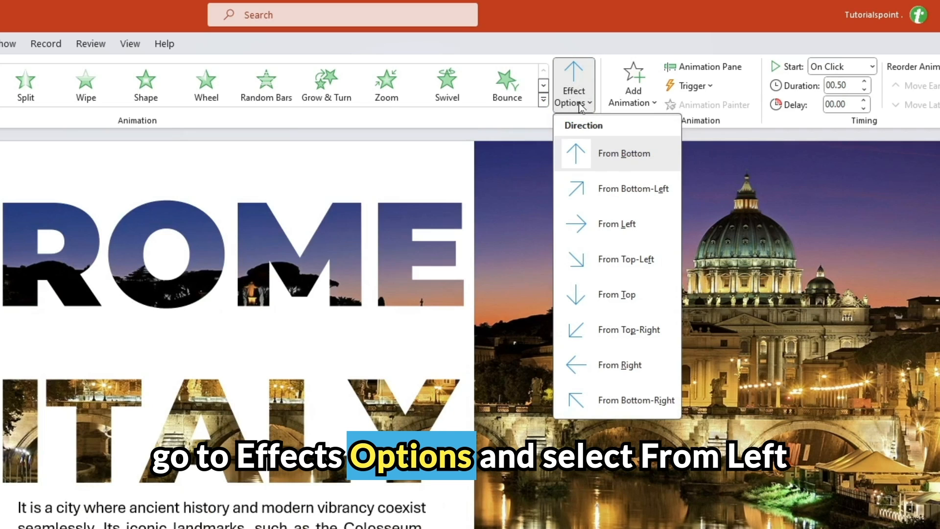
{"action": "left_click", "coordinate": [617, 224]}
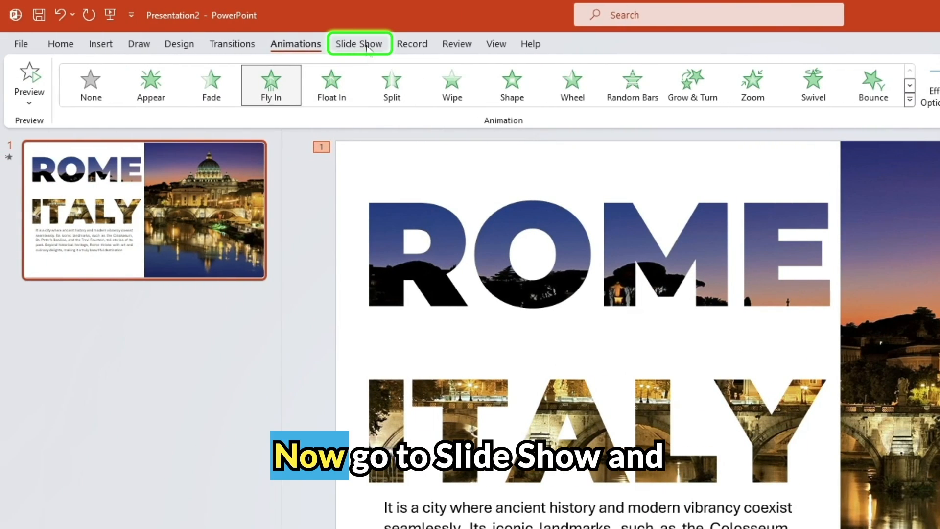
{"action": "left_click", "coordinate": [359, 43]}
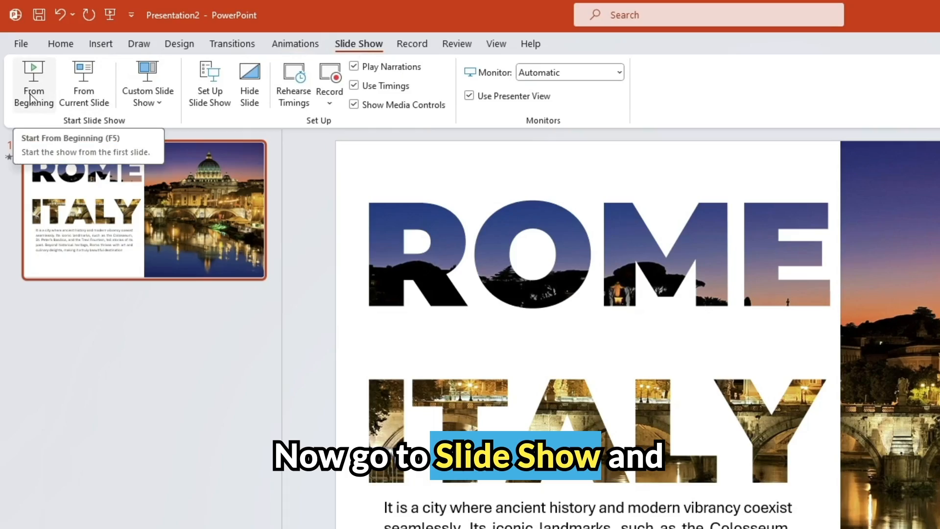